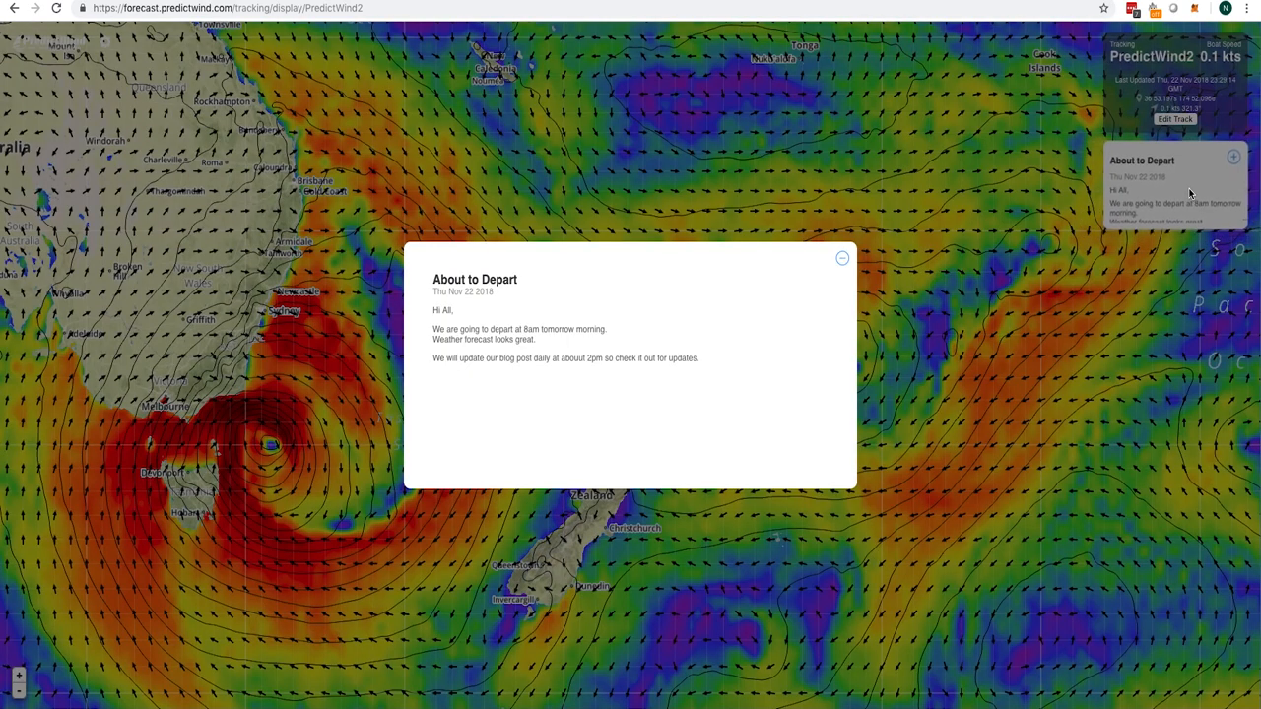
{"action": "mouse_move", "coordinate": [1165, 202]}
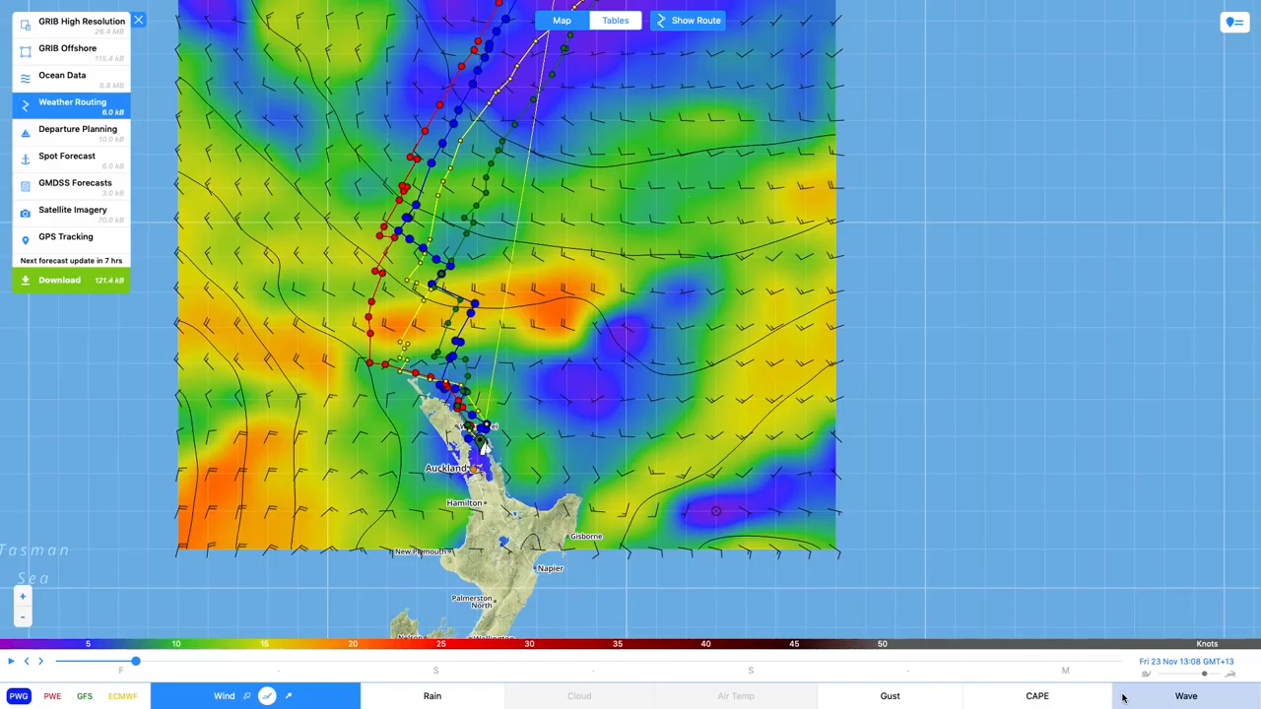
{"action": "mouse_move", "coordinate": [66, 236]}
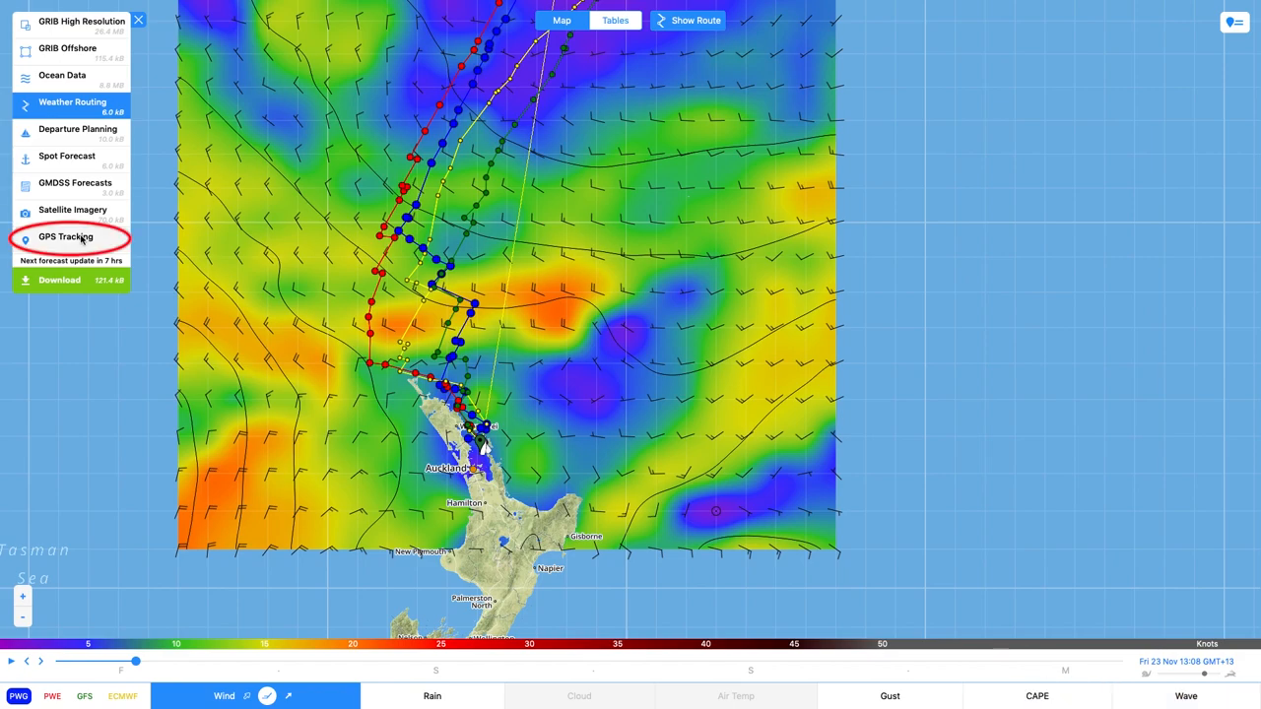
Step: Show PredictWind2's GPS tracking view and add a post so an upload is pending
{"action": "left_click", "coordinate": [65, 237]}
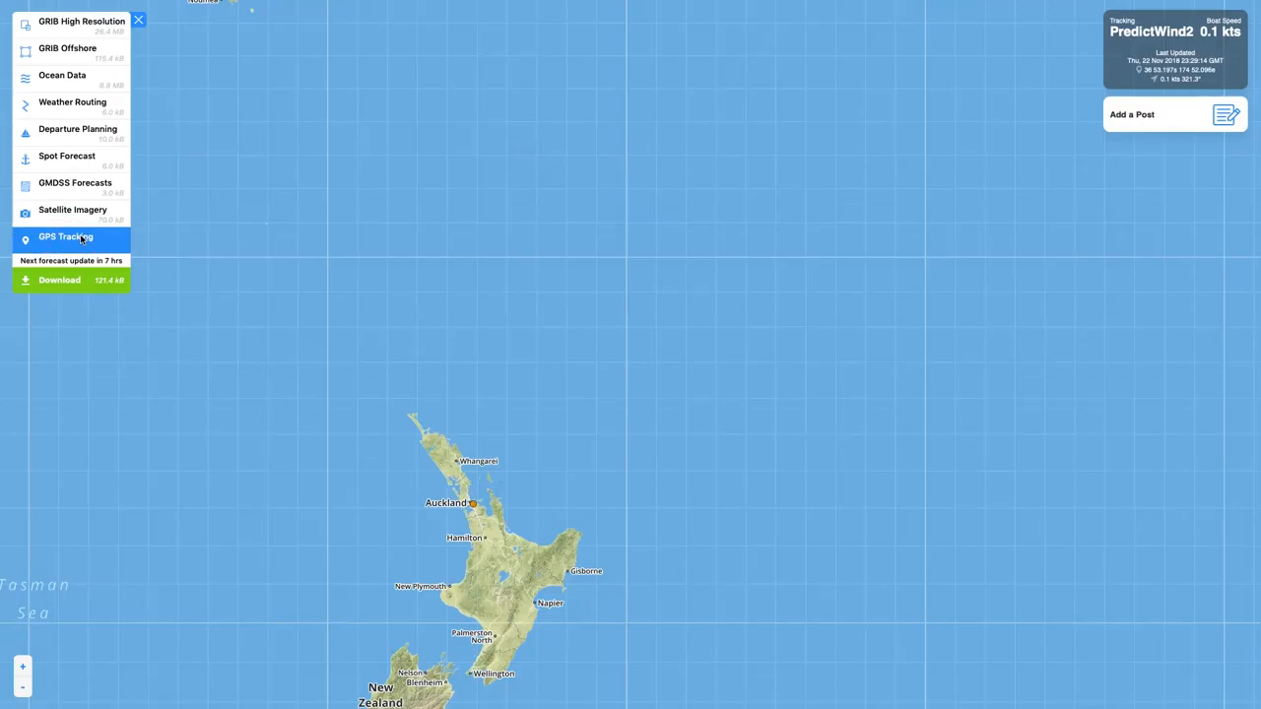
{"action": "left_click", "coordinate": [1175, 115]}
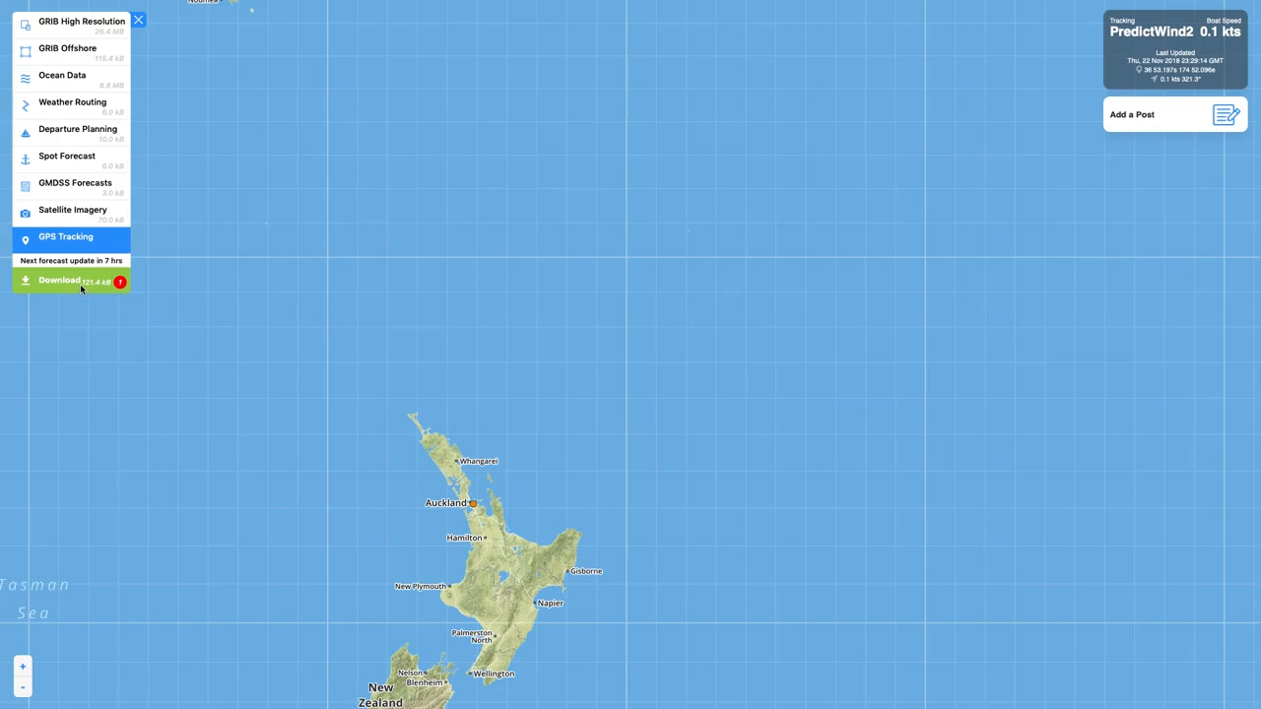
Step: Upload the pending post and download all tracking data, bringing up the About to Depart post
{"action": "left_click", "coordinate": [70, 281]}
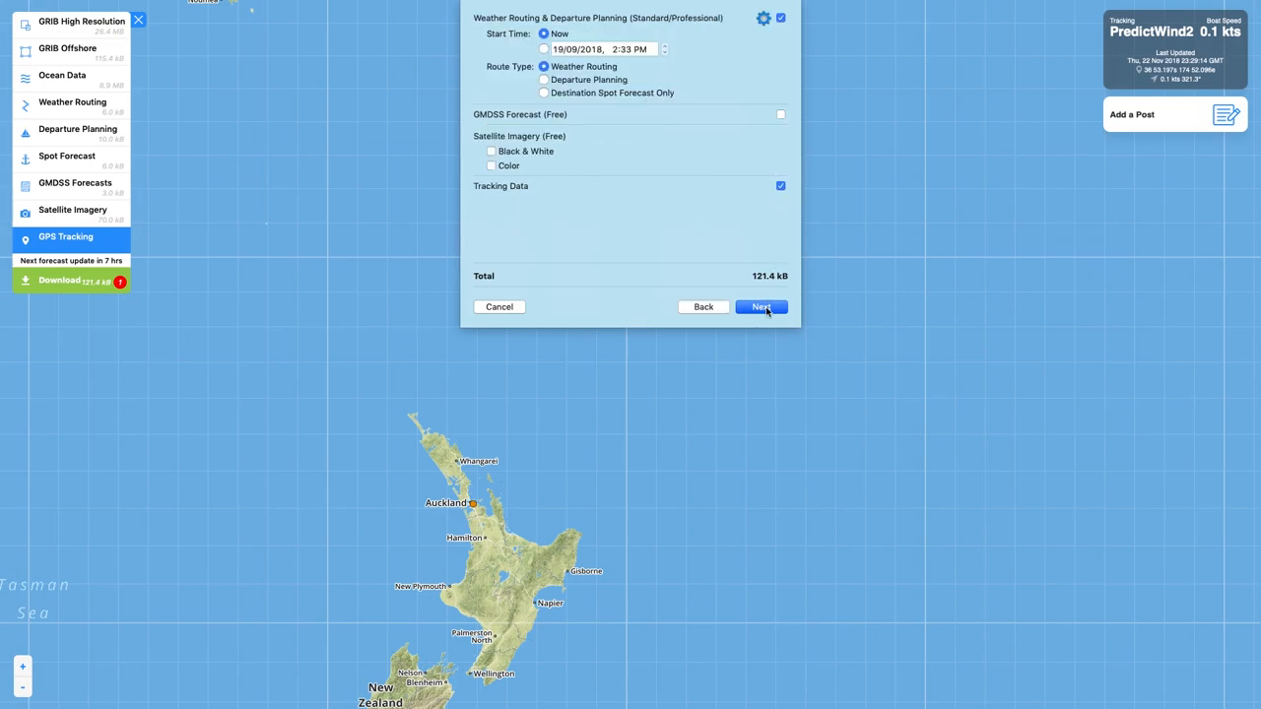
{"action": "left_click", "coordinate": [760, 306]}
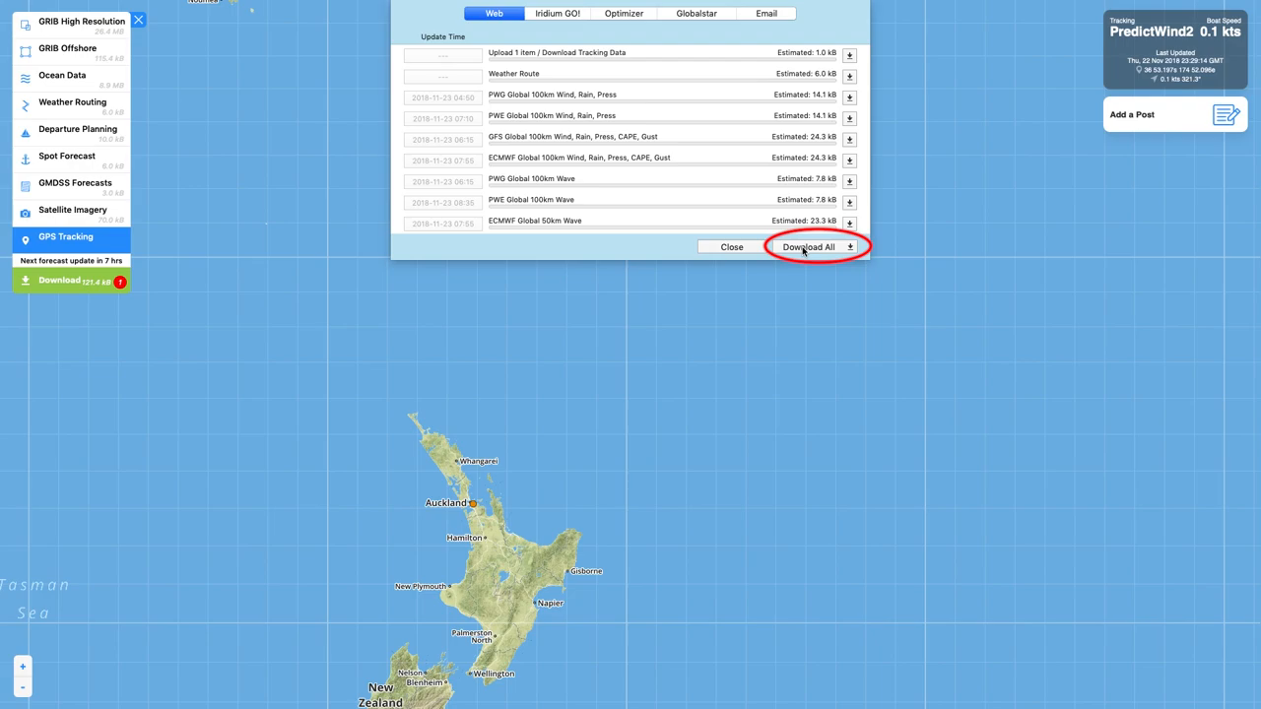
{"action": "left_click", "coordinate": [808, 247]}
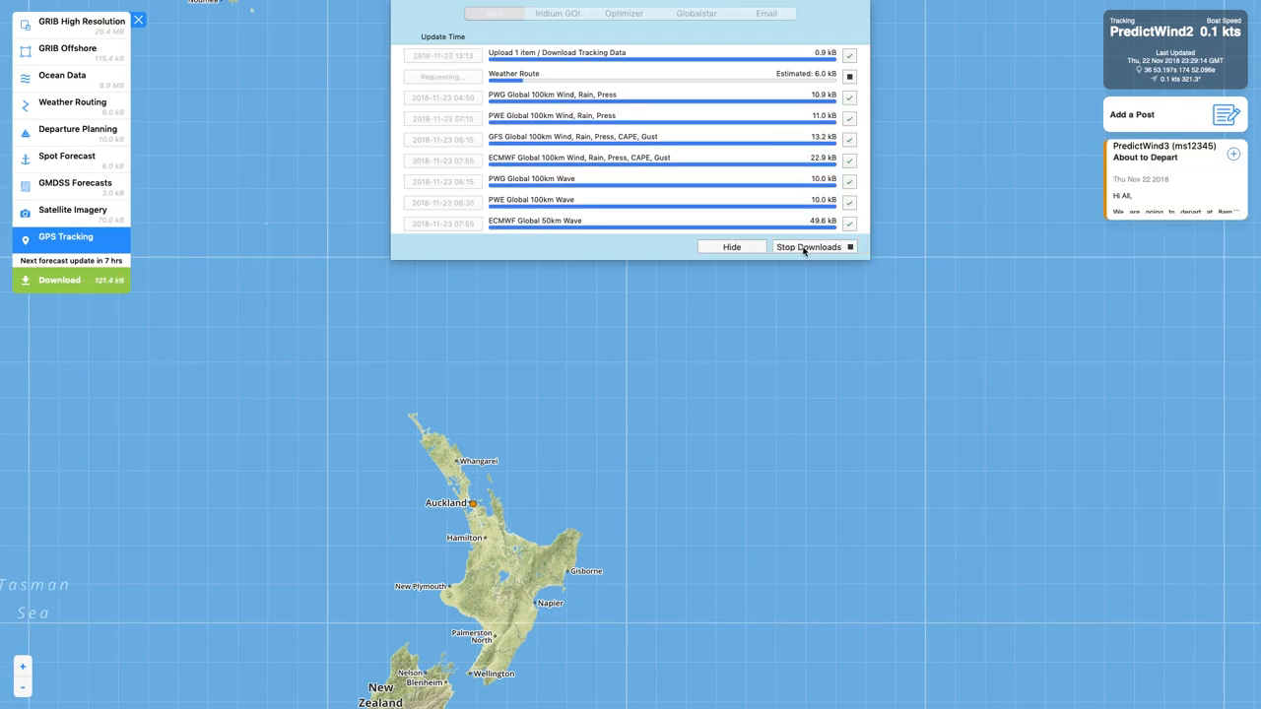
{"action": "left_click", "coordinate": [731, 246]}
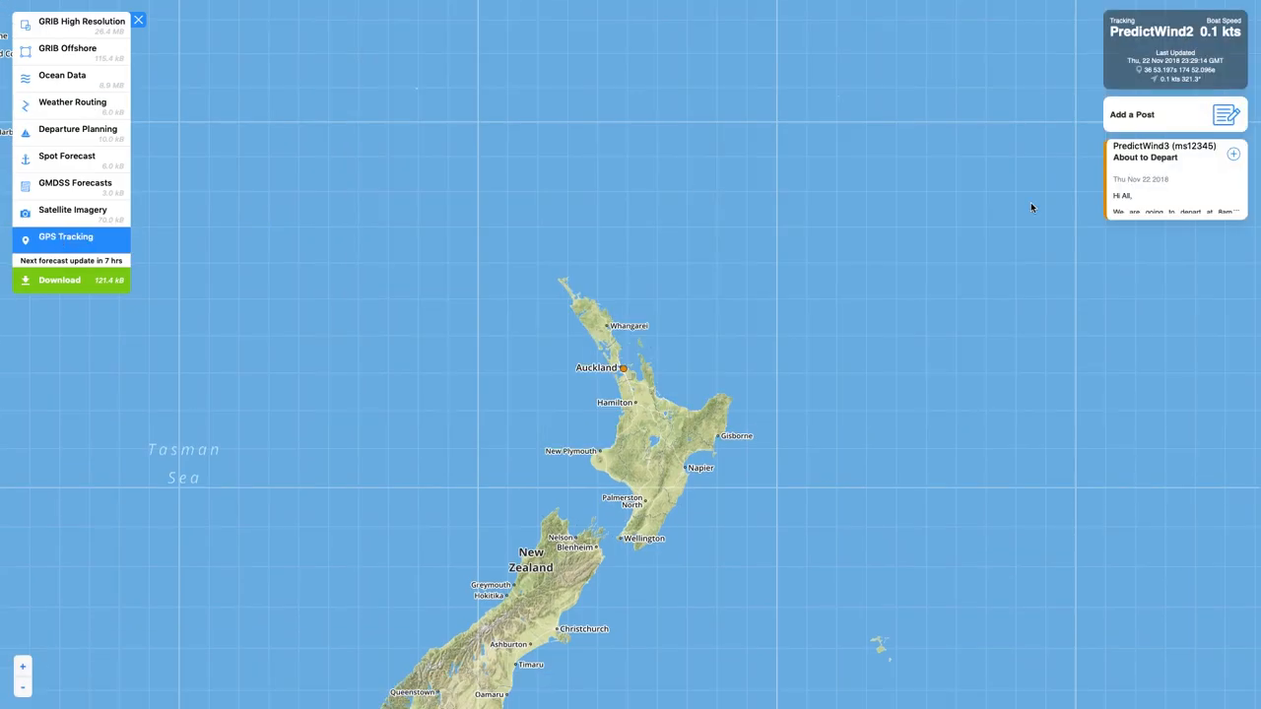
{"action": "left_click", "coordinate": [1168, 180]}
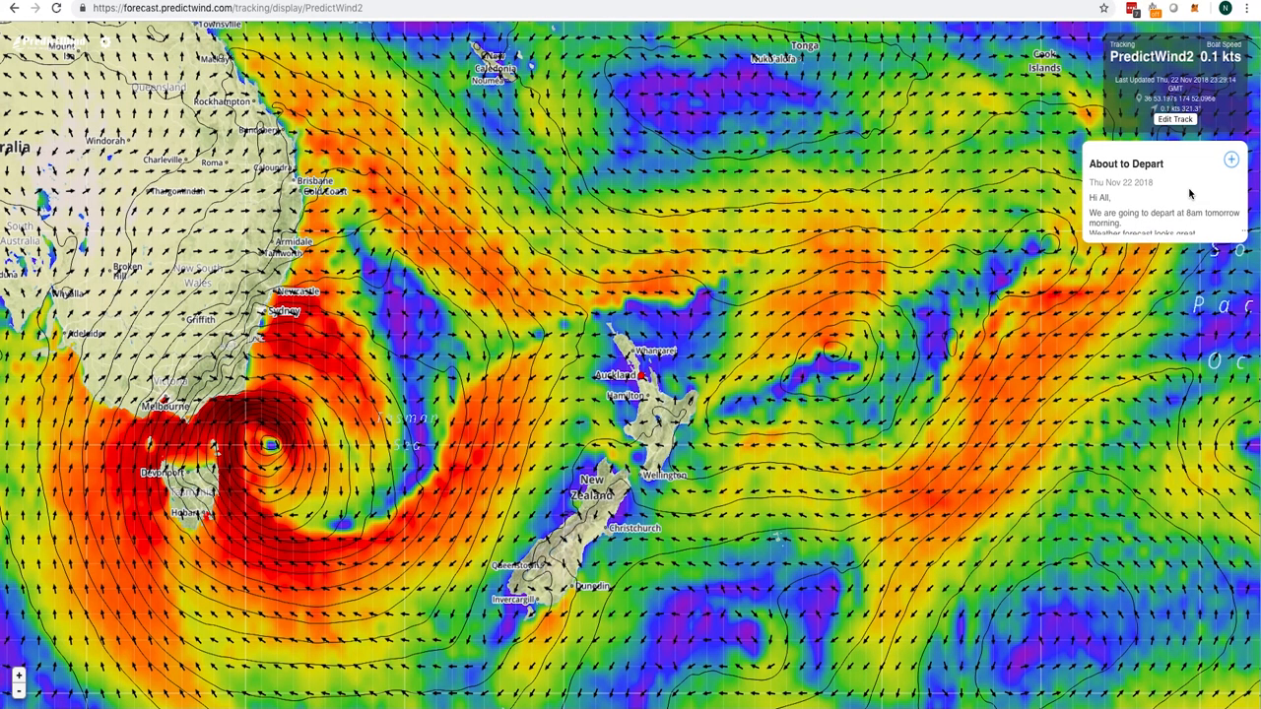
Step: Expand the About to Depart post card to read its departure message
{"action": "left_click", "coordinate": [1228, 159]}
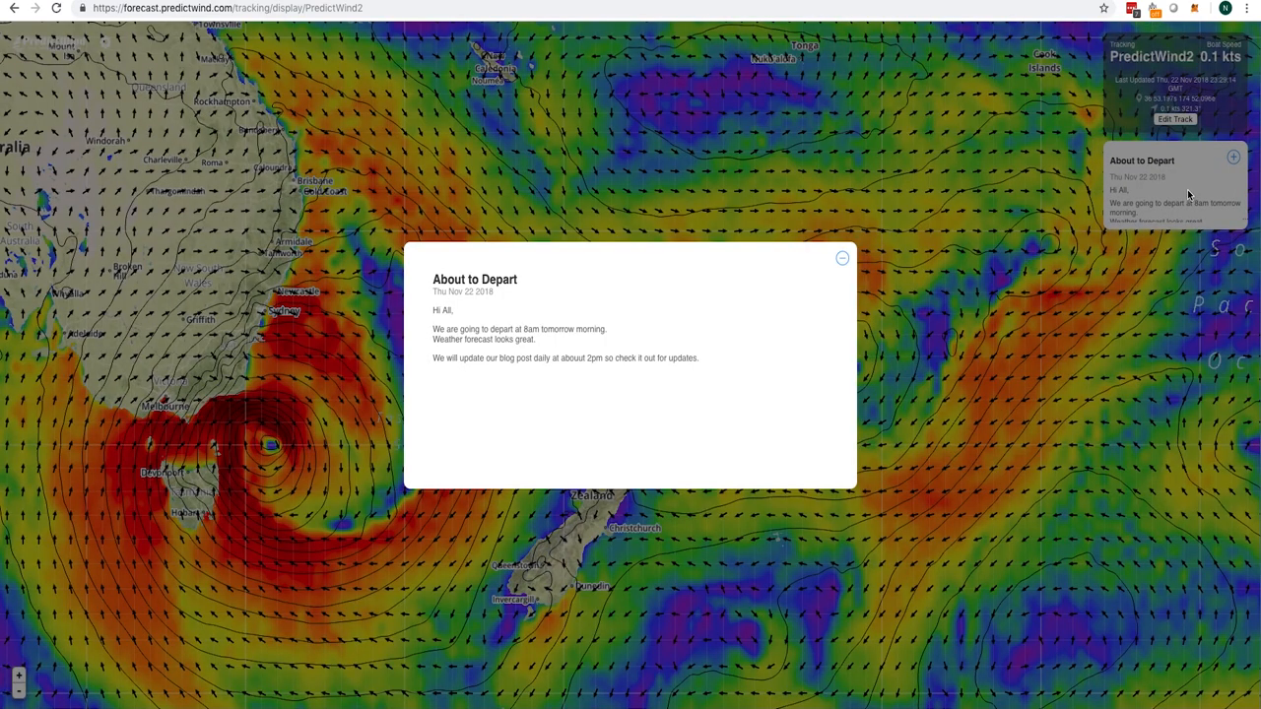
{"action": "mouse_move", "coordinate": [830, 259]}
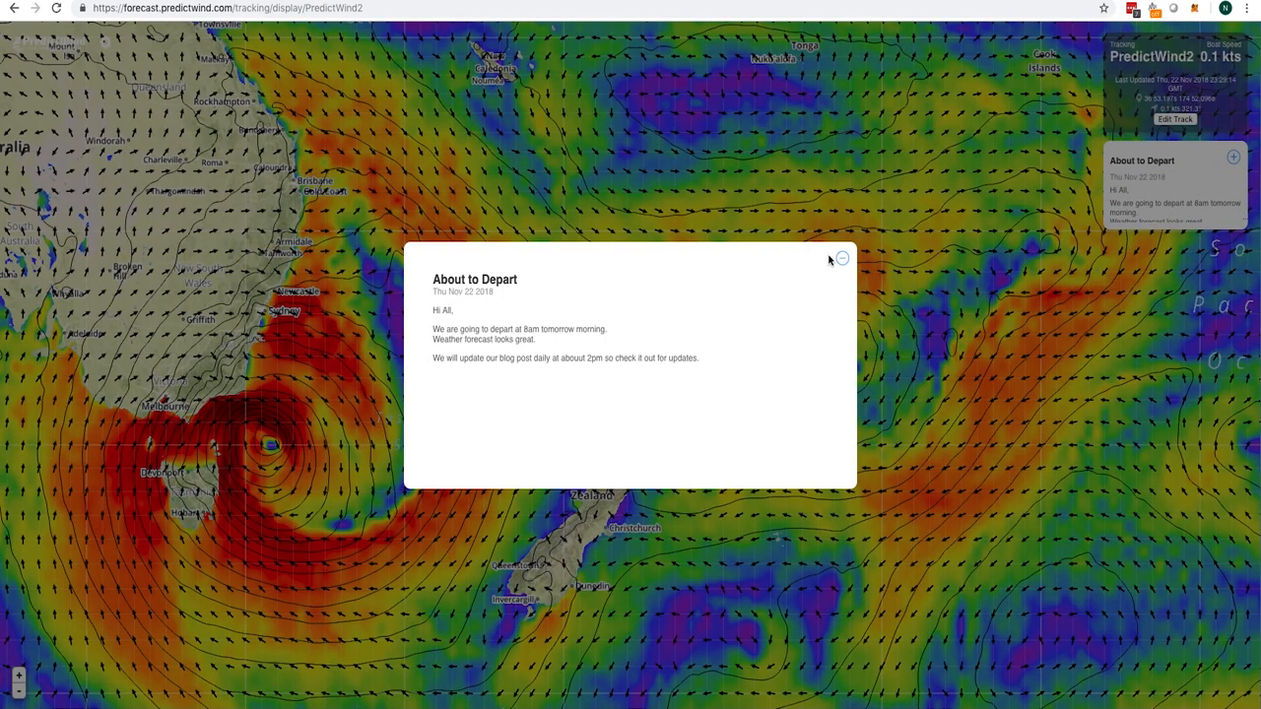